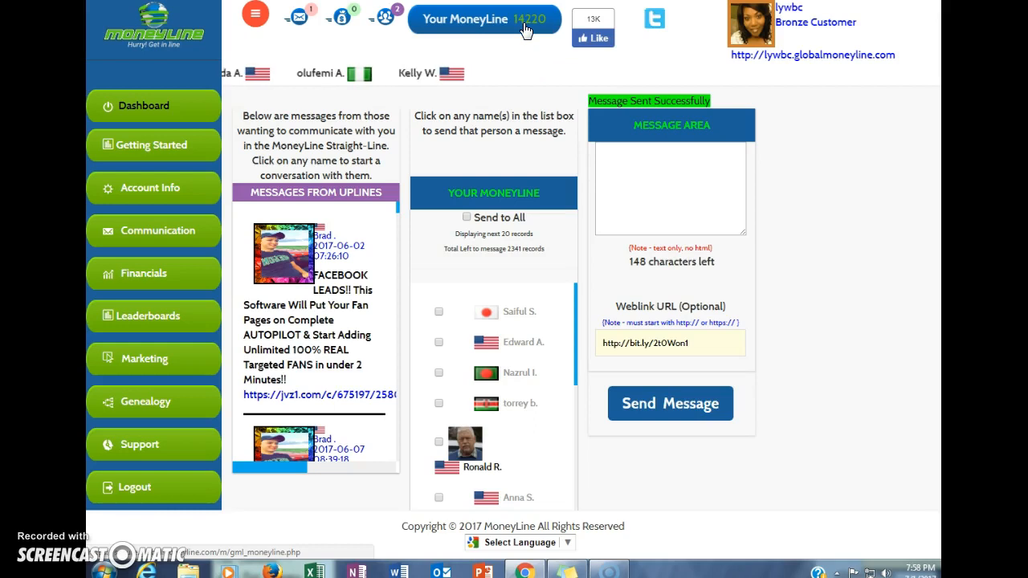
pyautogui.moveTo(506, 155)
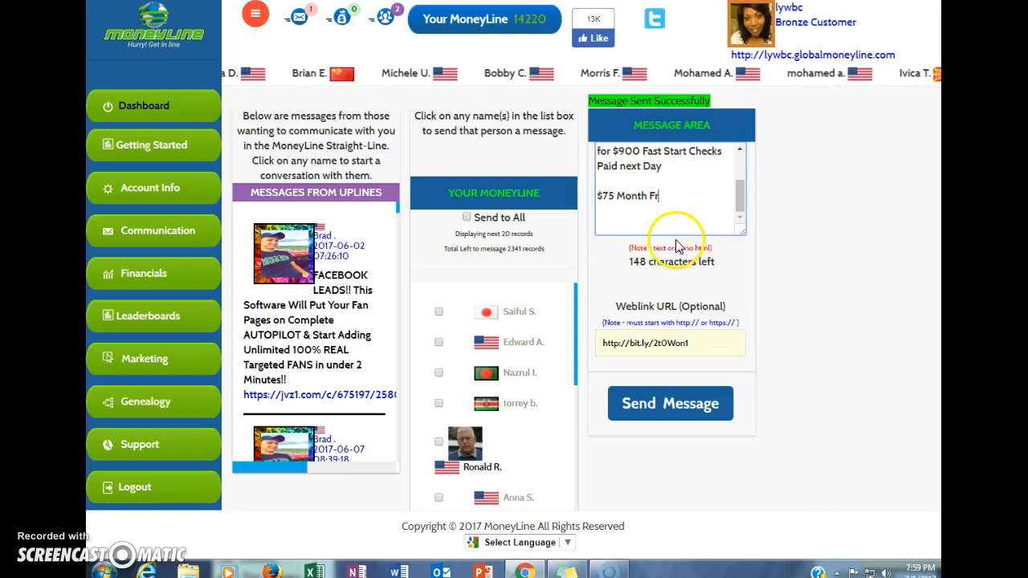
# - Scroll through the drafted earnings and Fast Start Checks message to review it
pyautogui.scroll(3)
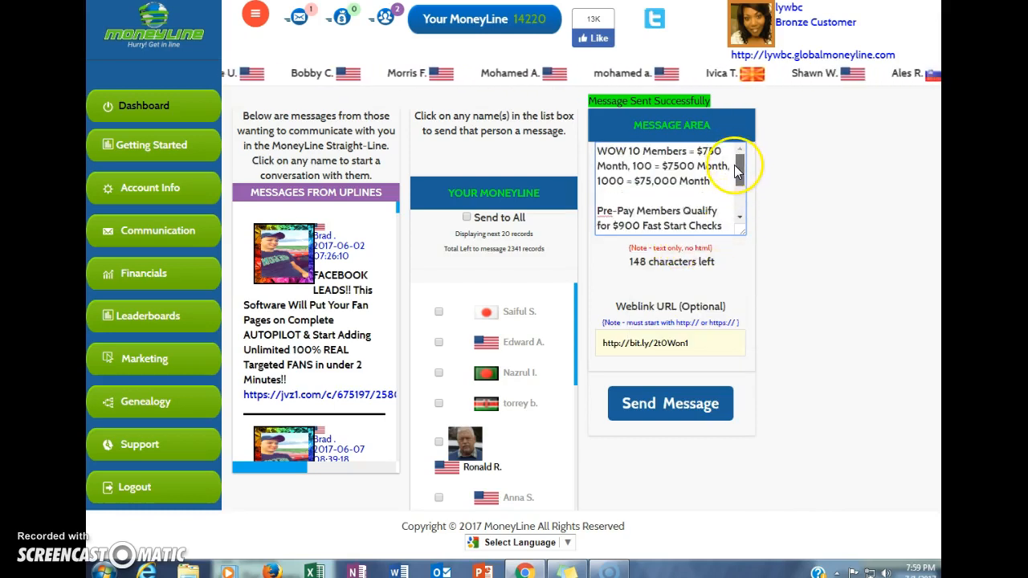
pyautogui.scroll(-3)
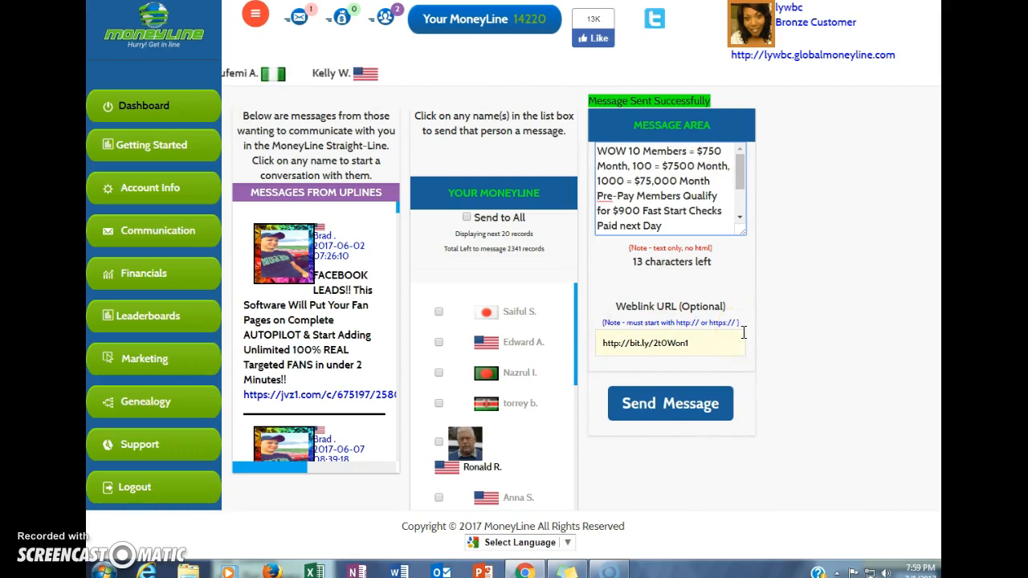
pyautogui.moveTo(808, 44)
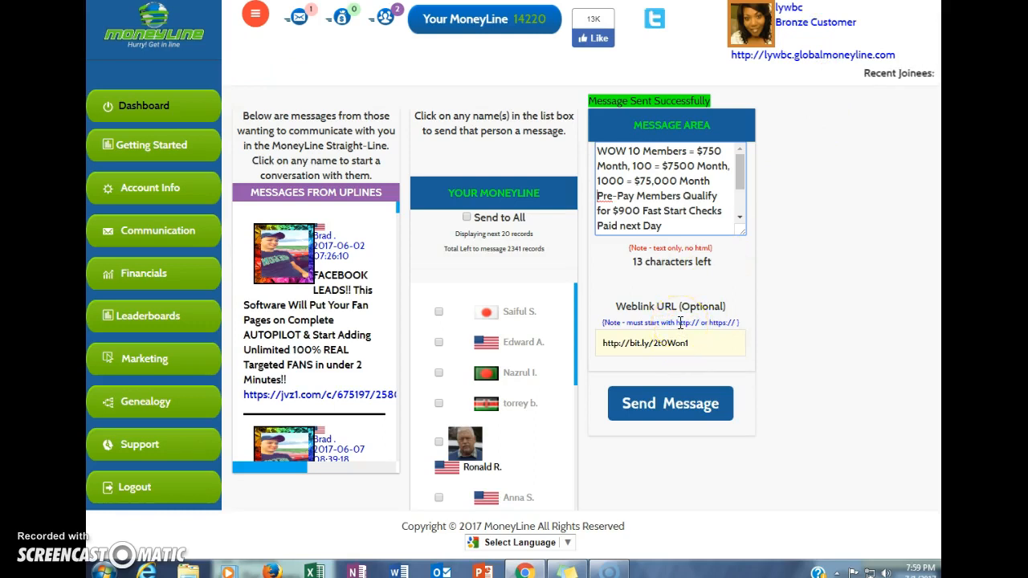
pyautogui.moveTo(671, 161)
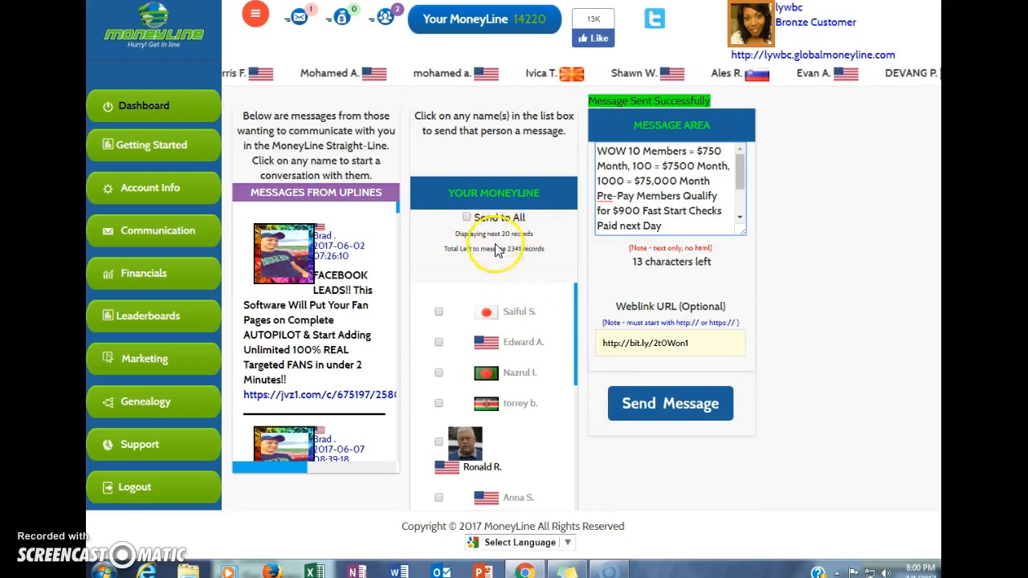
pyautogui.moveTo(498, 249)
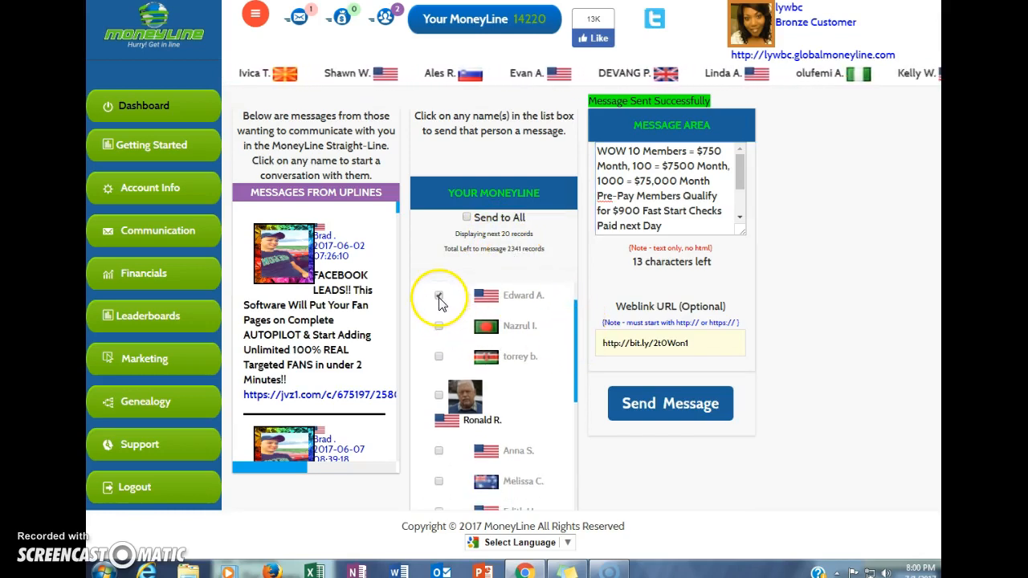
pyautogui.click(438, 295)
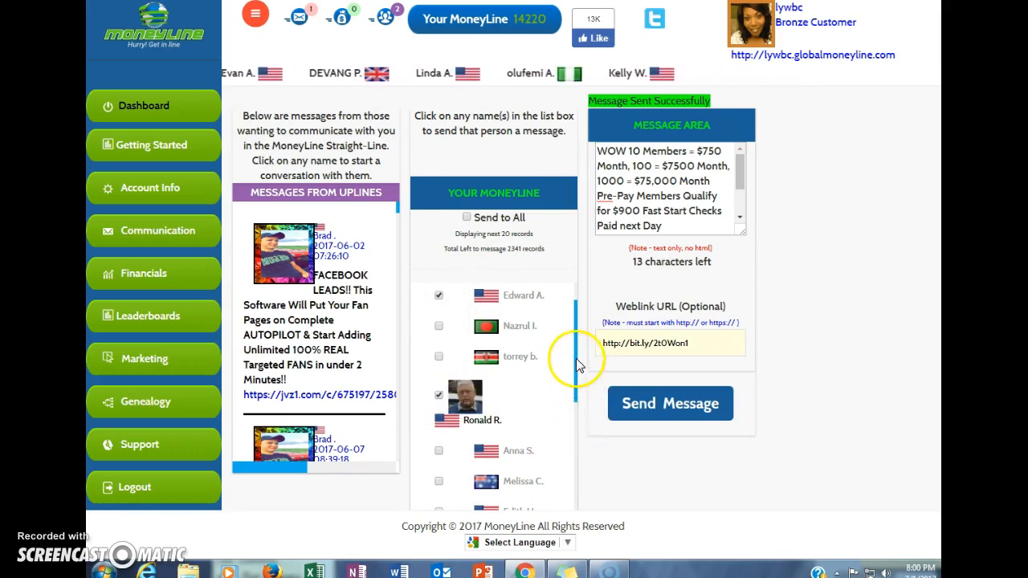
pyautogui.scroll(-3)
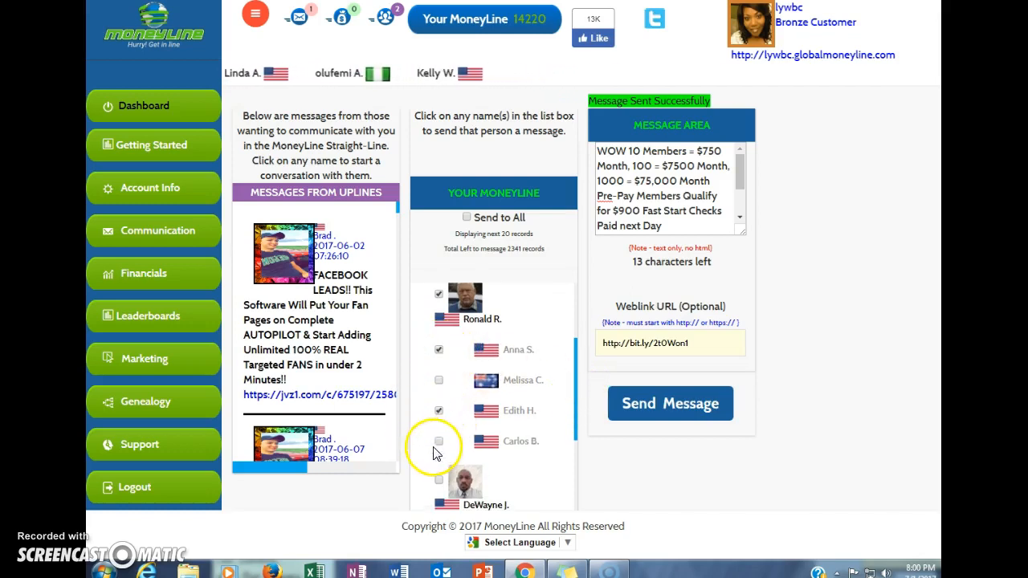
pyautogui.click(439, 441)
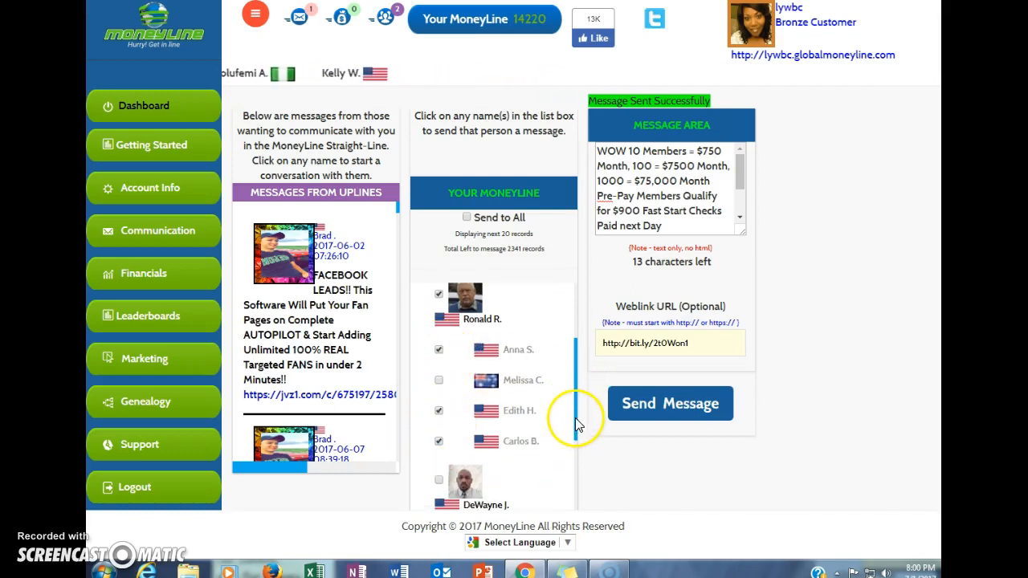
pyautogui.scroll(-3)
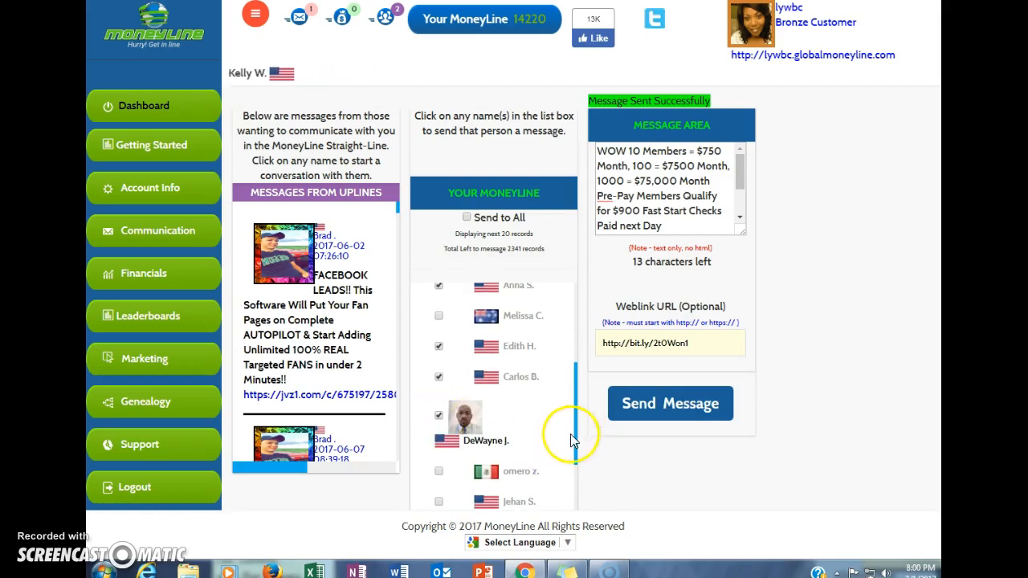
pyautogui.scroll(-3)
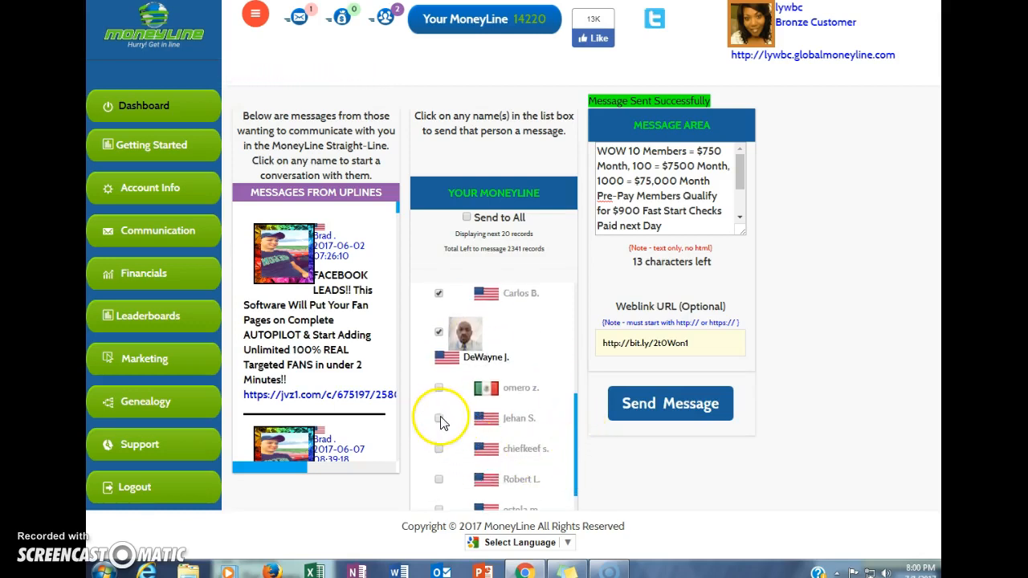
pyautogui.click(439, 417)
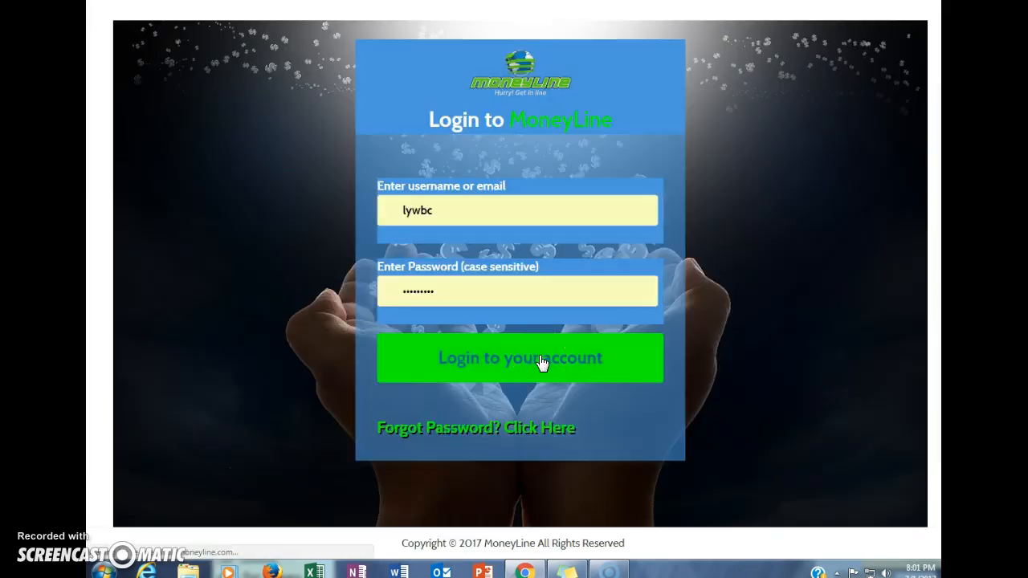
# - Log back into the account and continue past the subscriber ad page to the dashboard
pyautogui.click(519, 357)
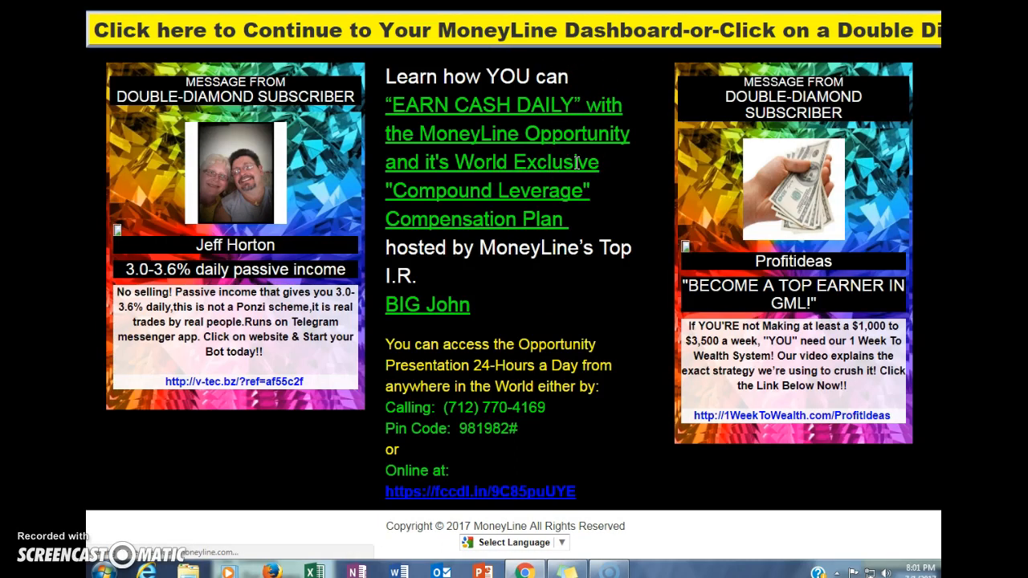
pyautogui.click(514, 29)
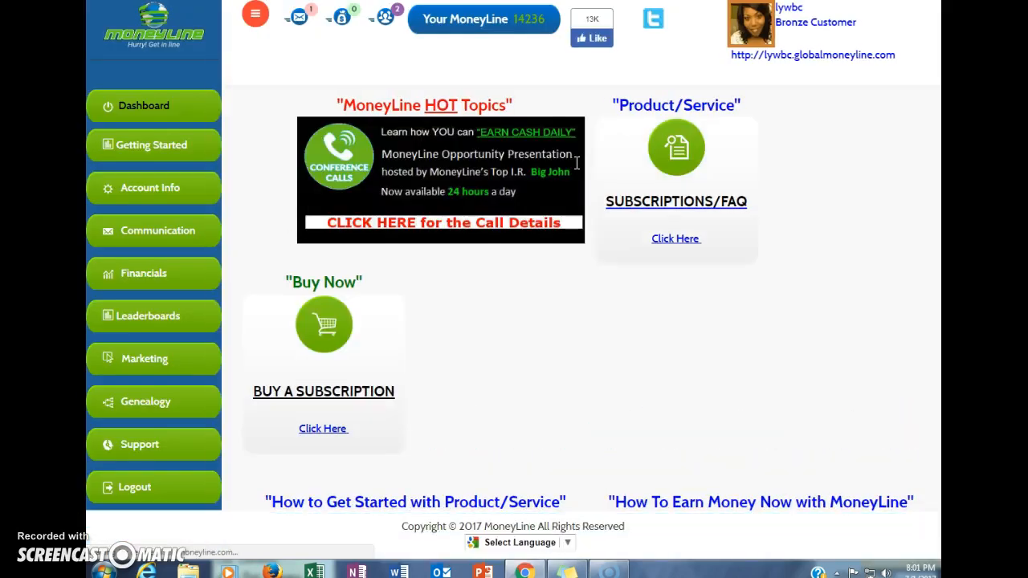
pyautogui.moveTo(296, 19)
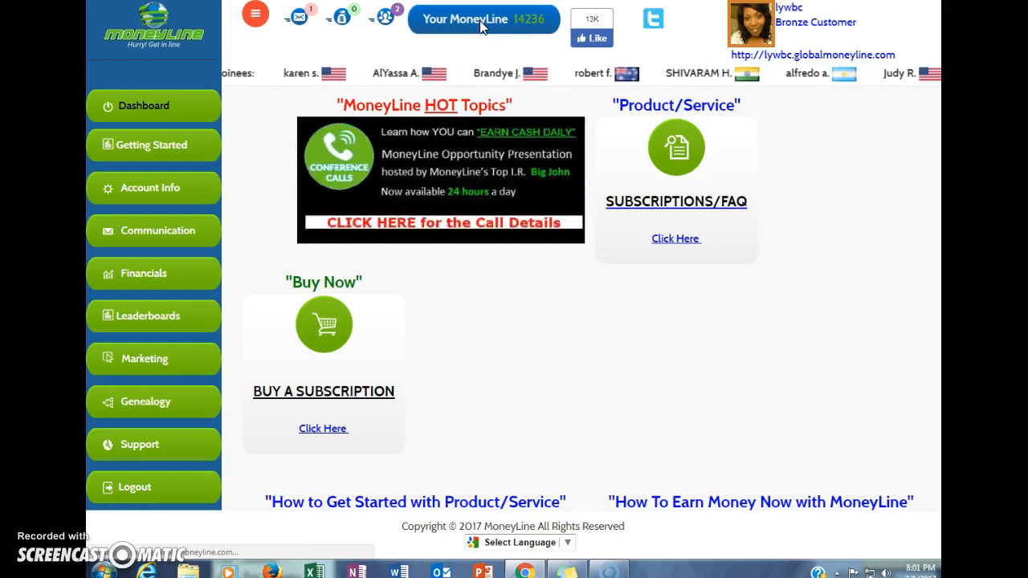
pyautogui.click(158, 231)
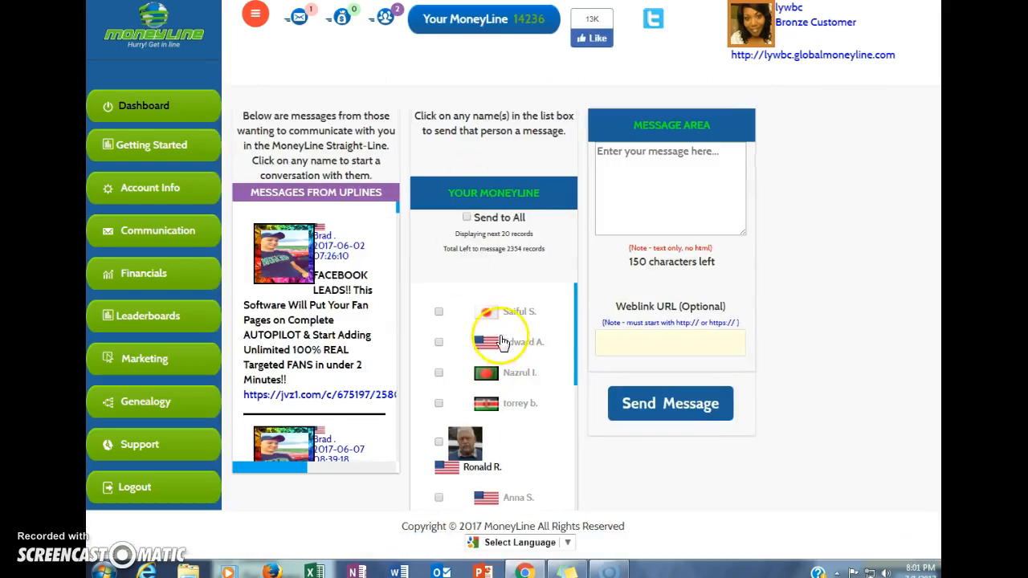
pyautogui.moveTo(462, 454)
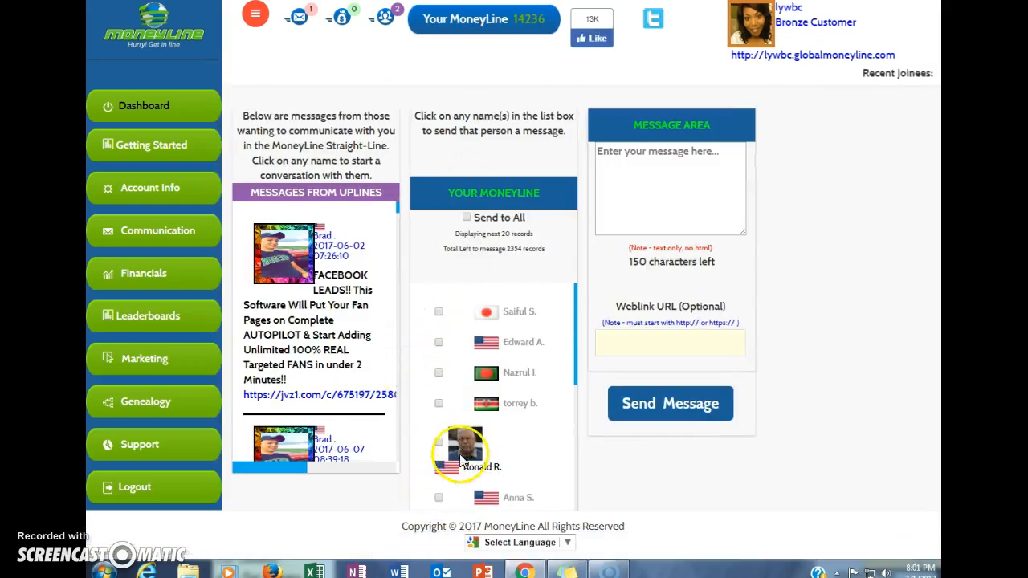
pyautogui.click(438, 341)
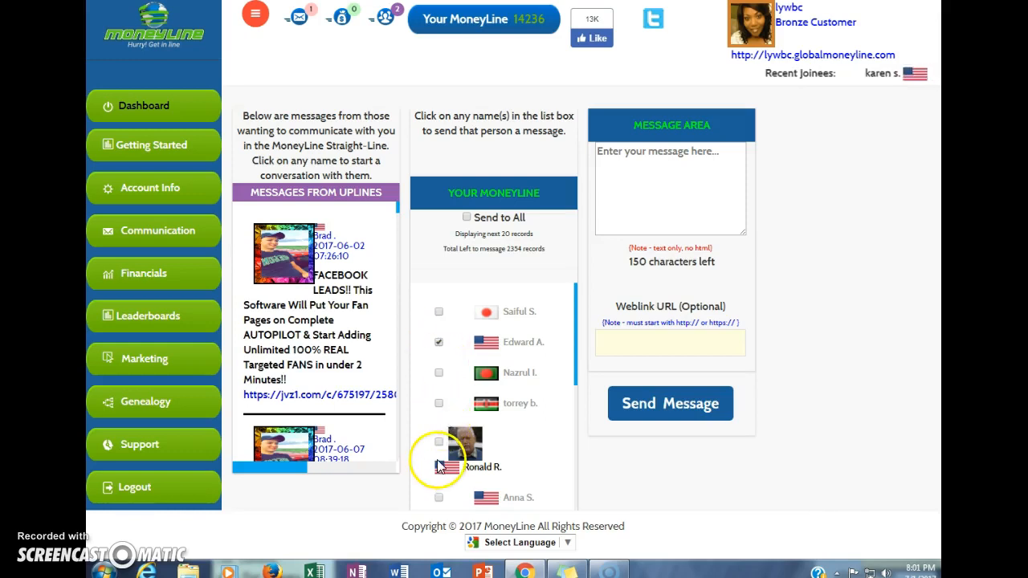
pyautogui.scroll(-3)
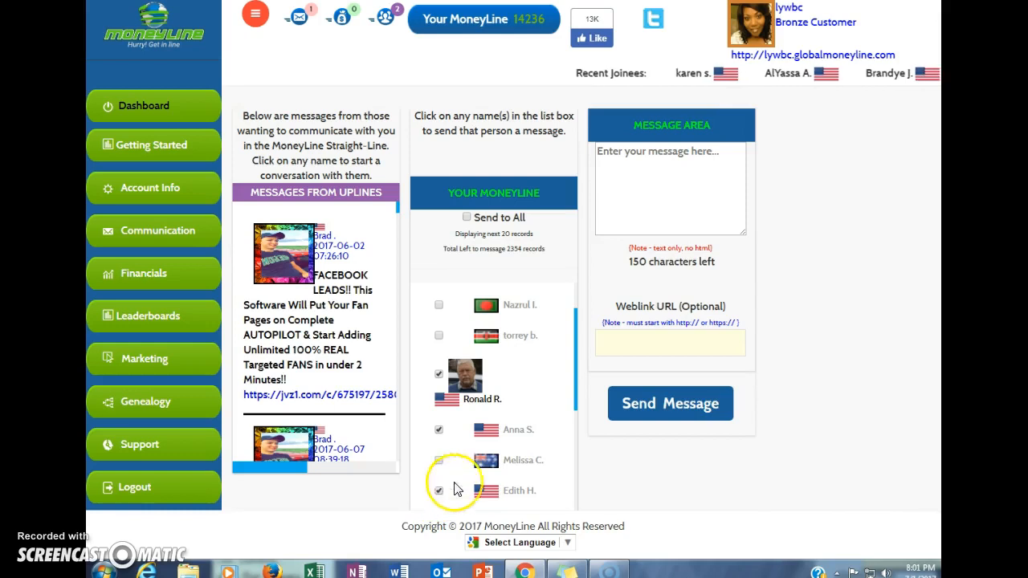
pyautogui.scroll(-3)
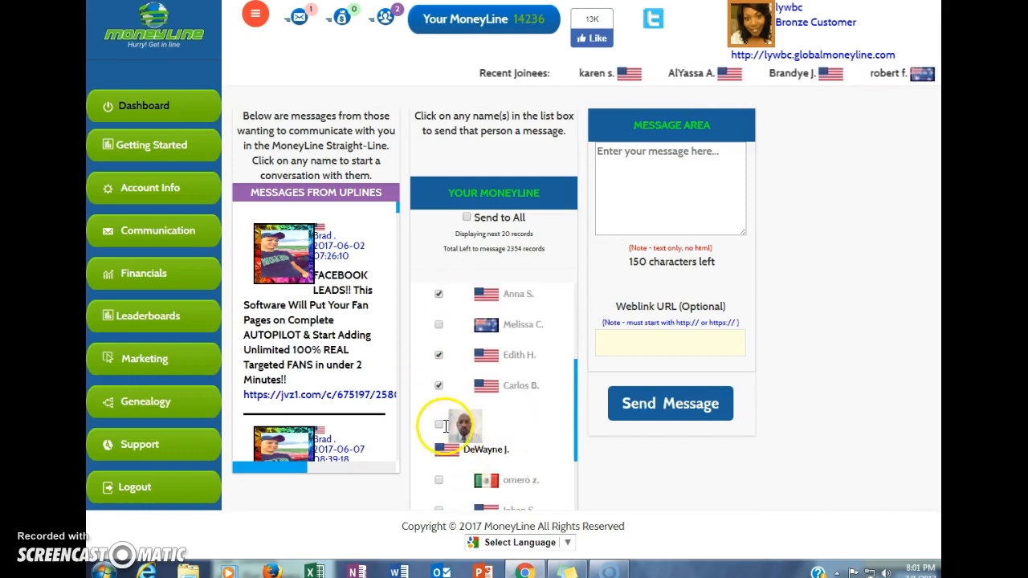
pyautogui.scroll(-3)
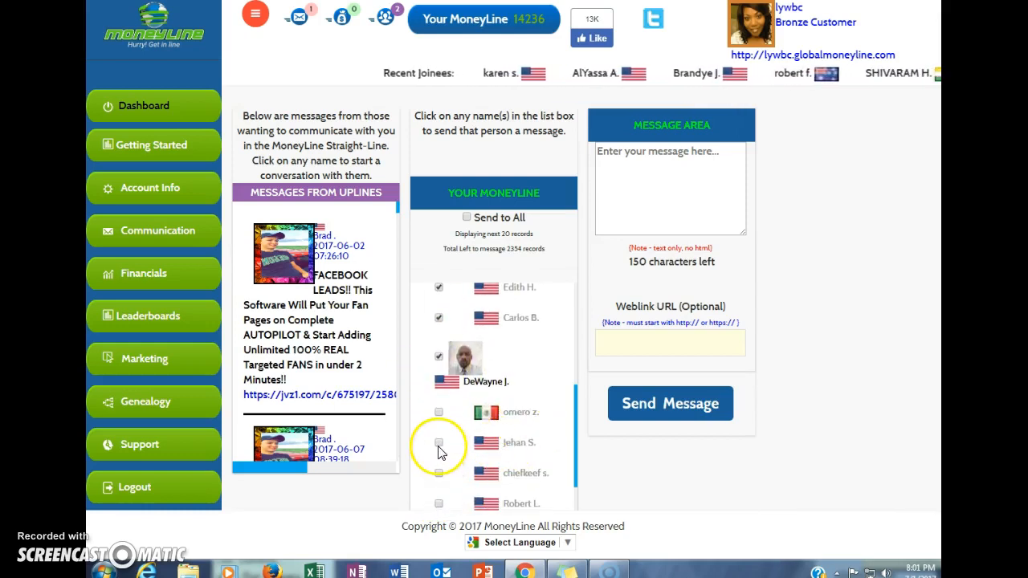
pyautogui.click(438, 443)
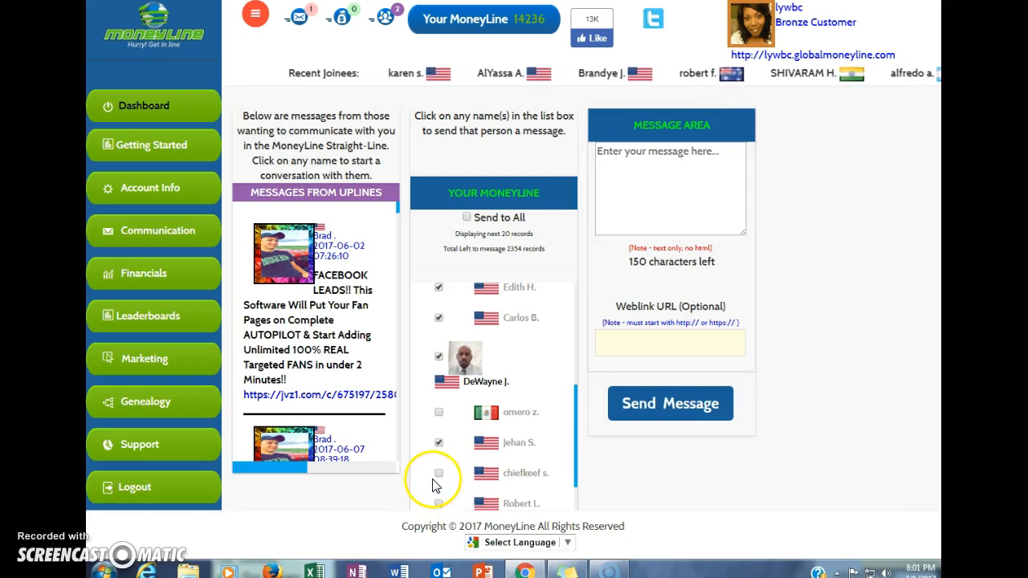
pyautogui.click(439, 473)
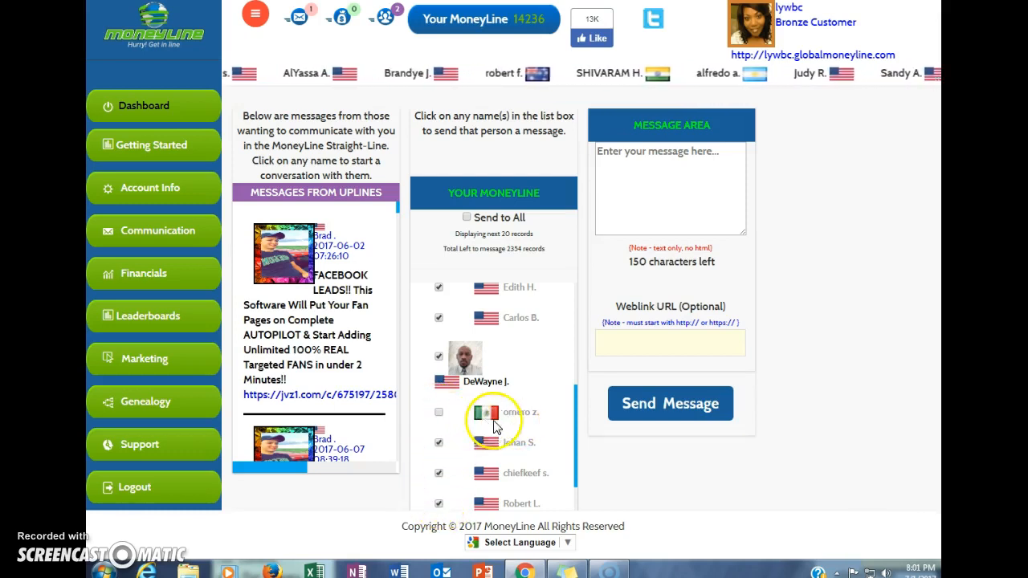
pyautogui.scroll(-3)
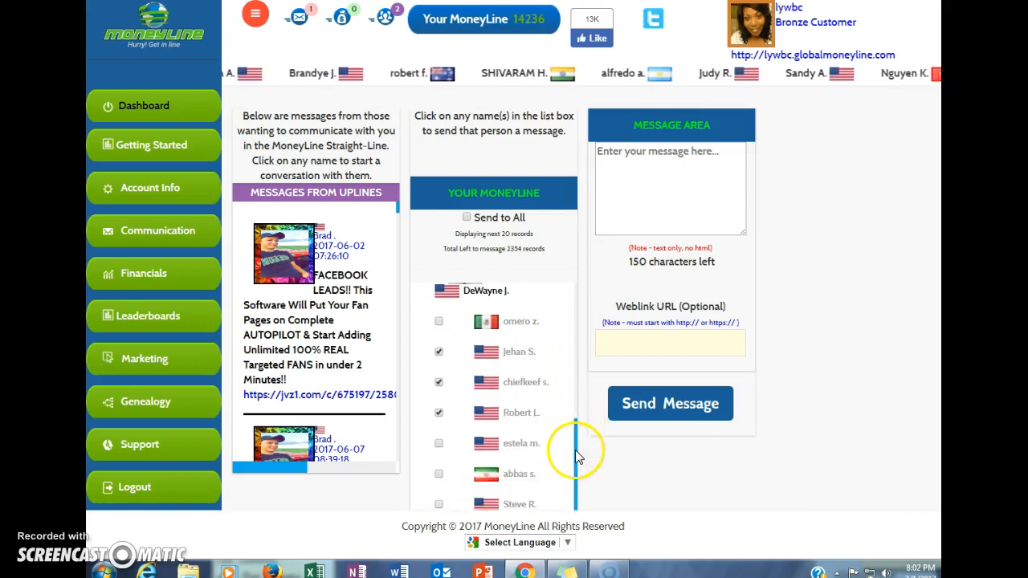
pyautogui.click(438, 442)
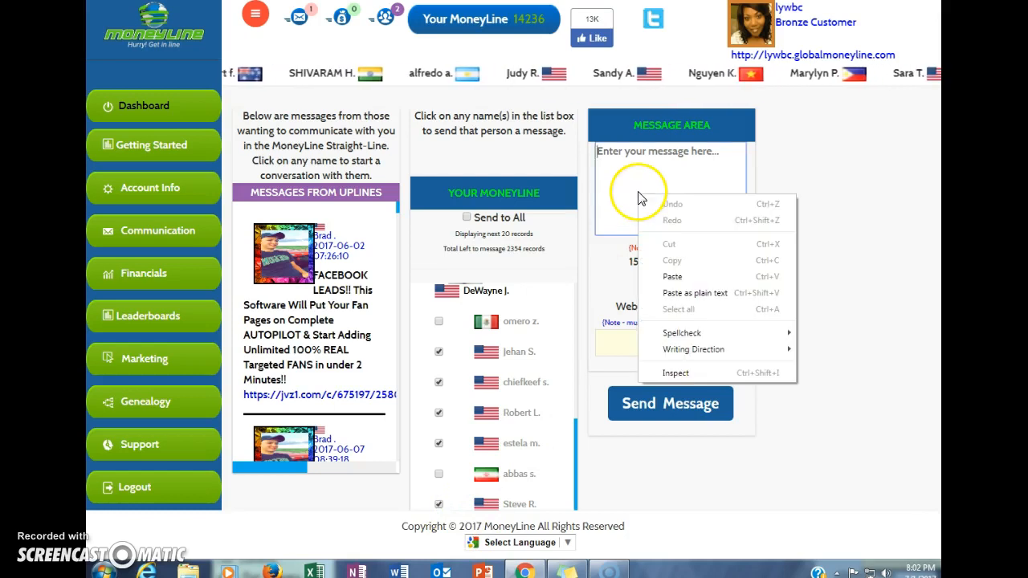
# - Paste the earnings offer text into the Message Area and append 'Paid next Day'
pyautogui.click(672, 277)
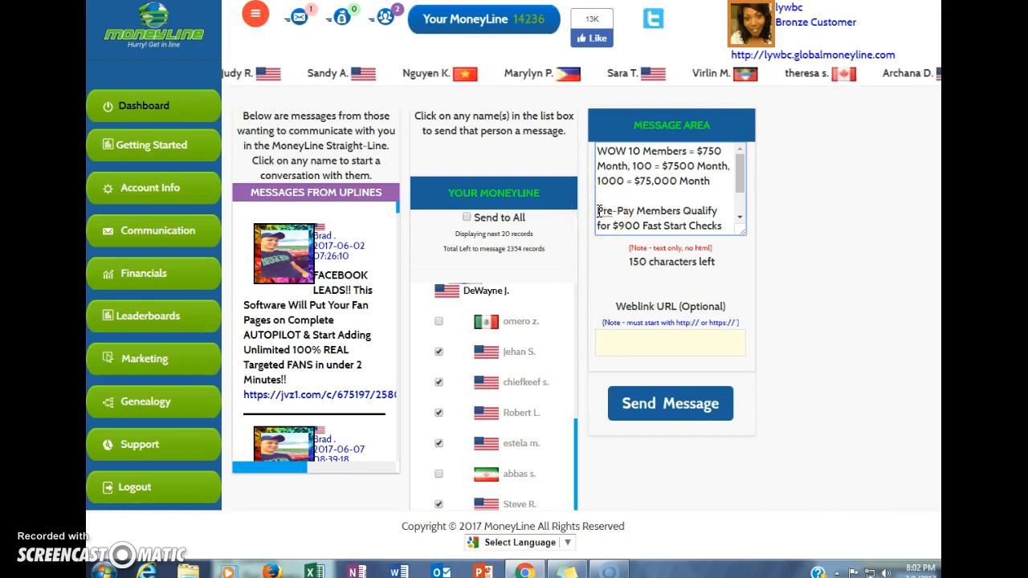
pyautogui.write('Paid next Day')
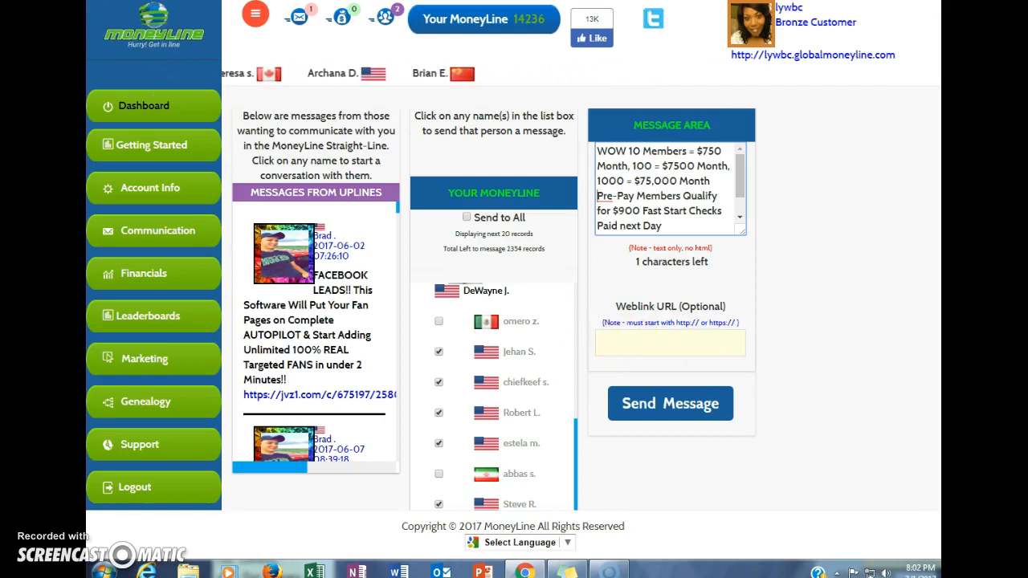
pyautogui.rightClick(671, 343)
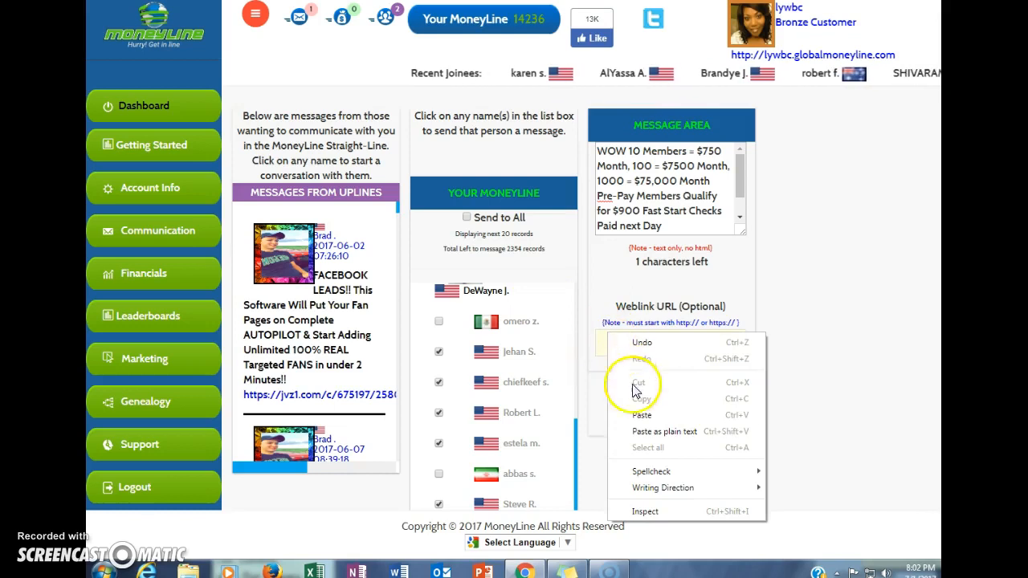
pyautogui.click(641, 415)
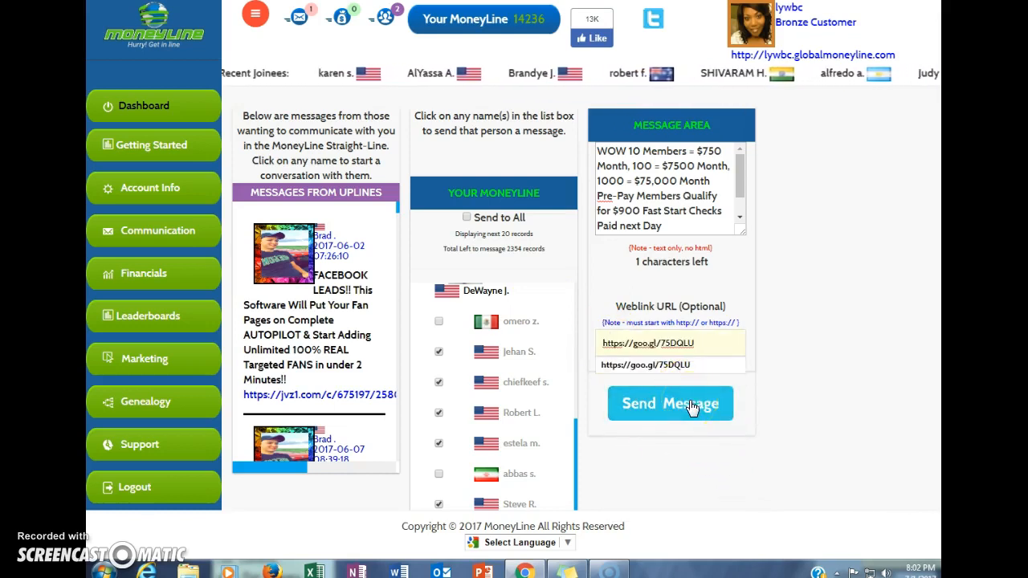
pyautogui.click(670, 403)
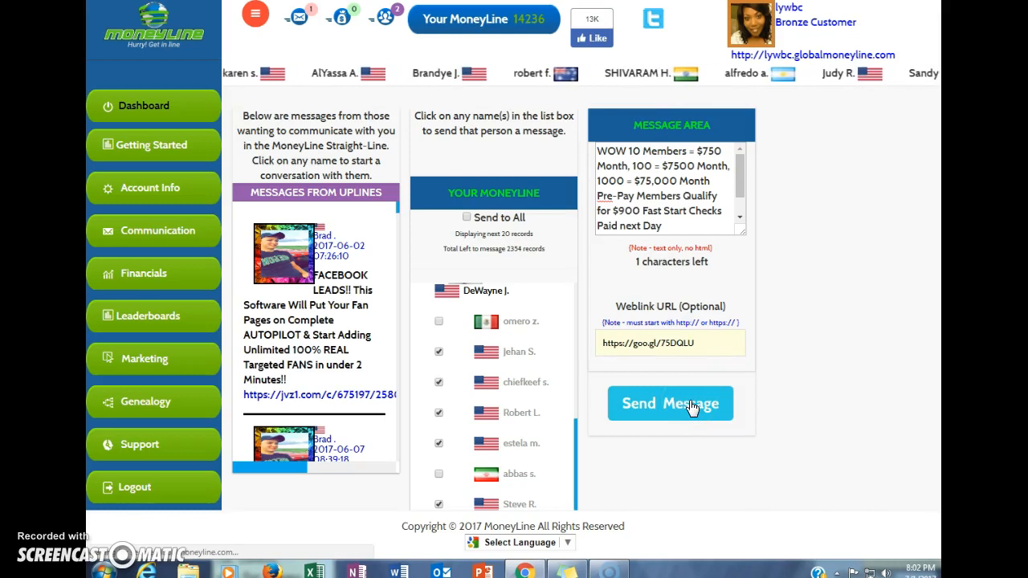
pyautogui.click(670, 404)
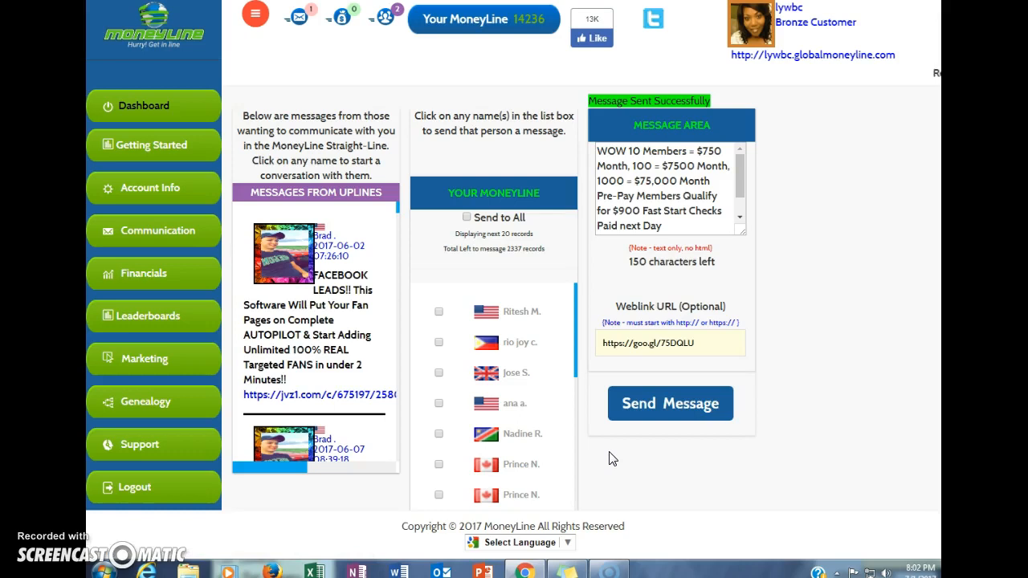
pyautogui.moveTo(563, 369)
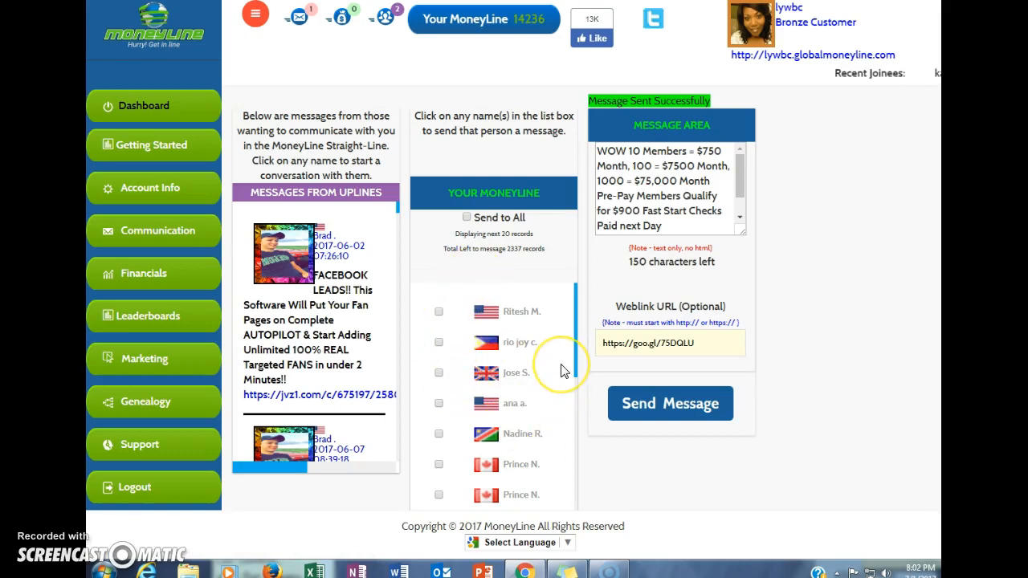
pyautogui.moveTo(566, 371)
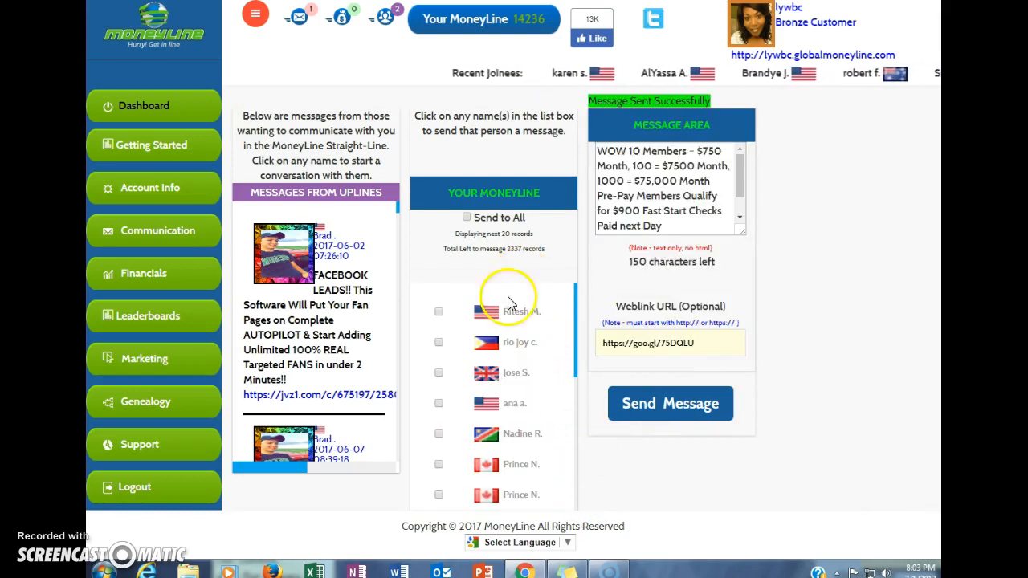
pyautogui.click(439, 311)
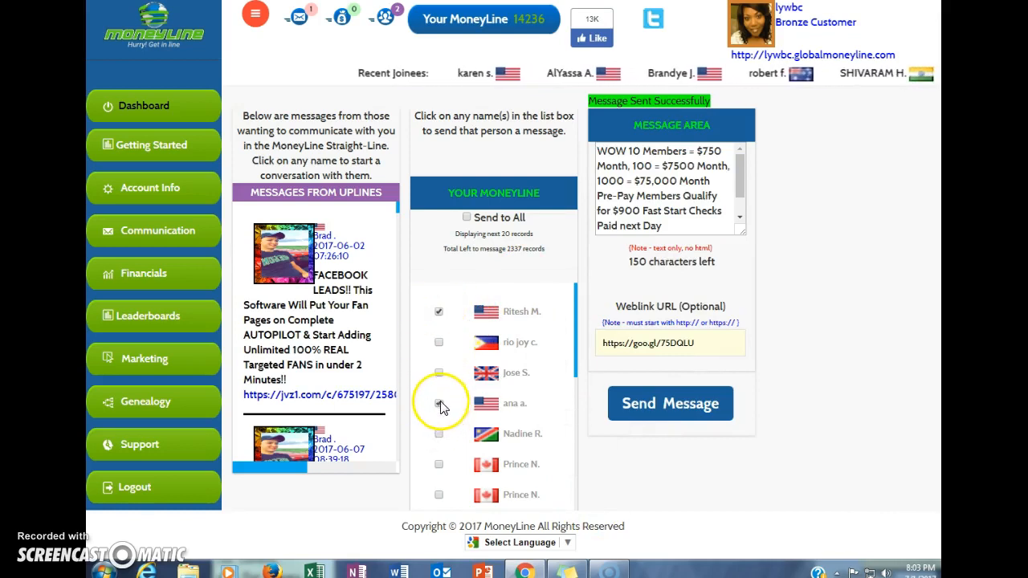
pyautogui.scroll(-3)
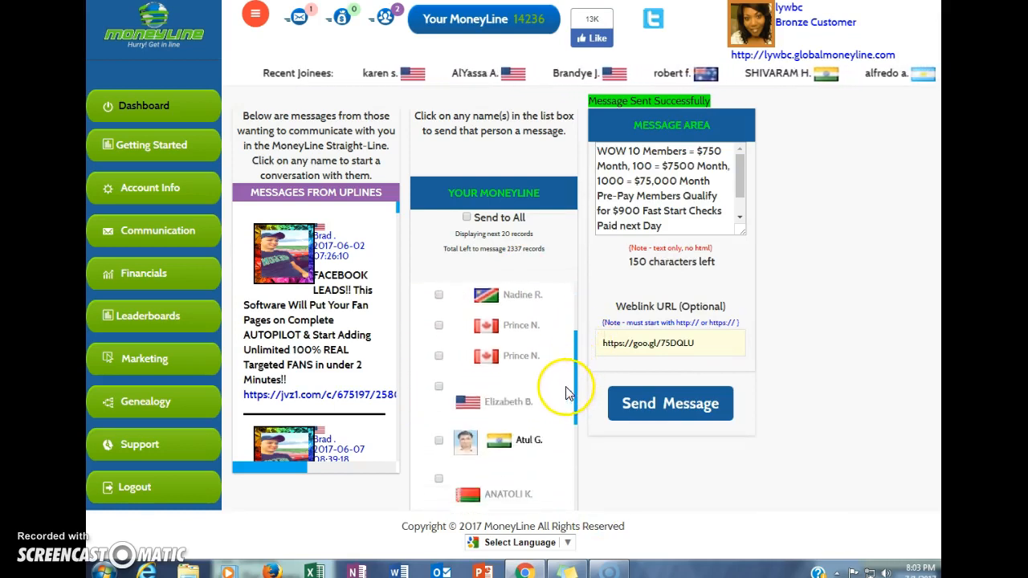
pyautogui.click(439, 371)
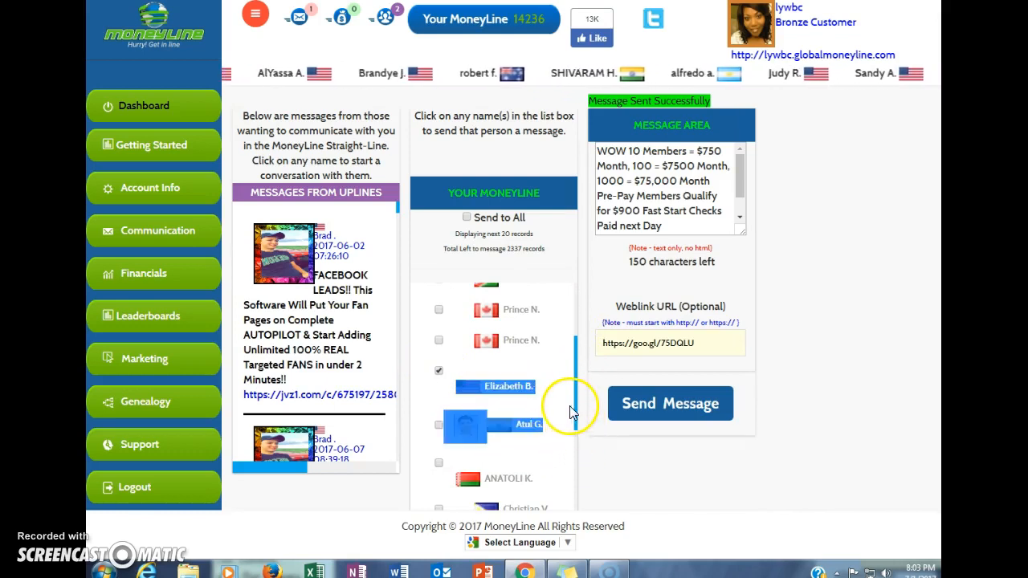
pyautogui.scroll(-3)
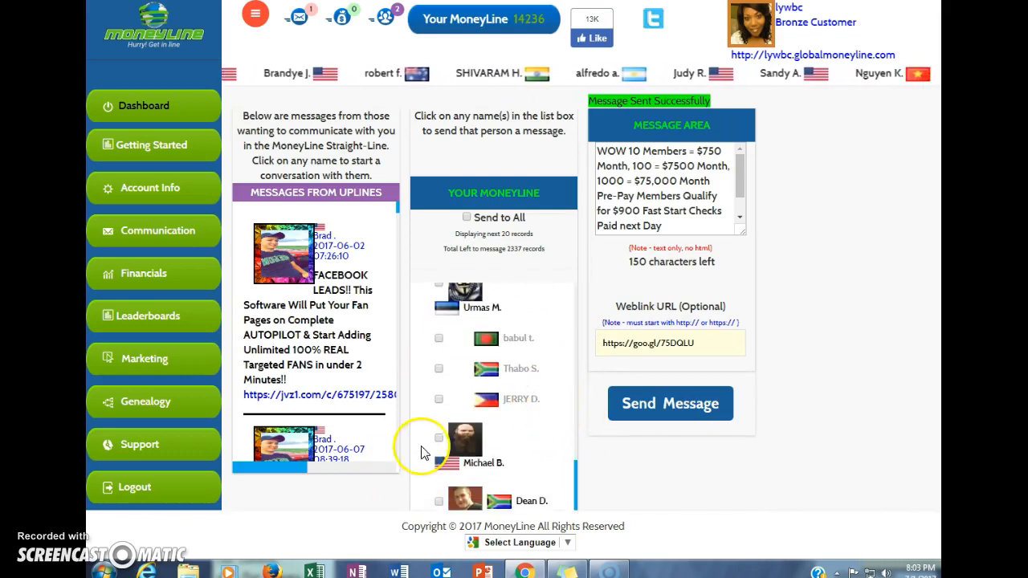
pyautogui.click(438, 436)
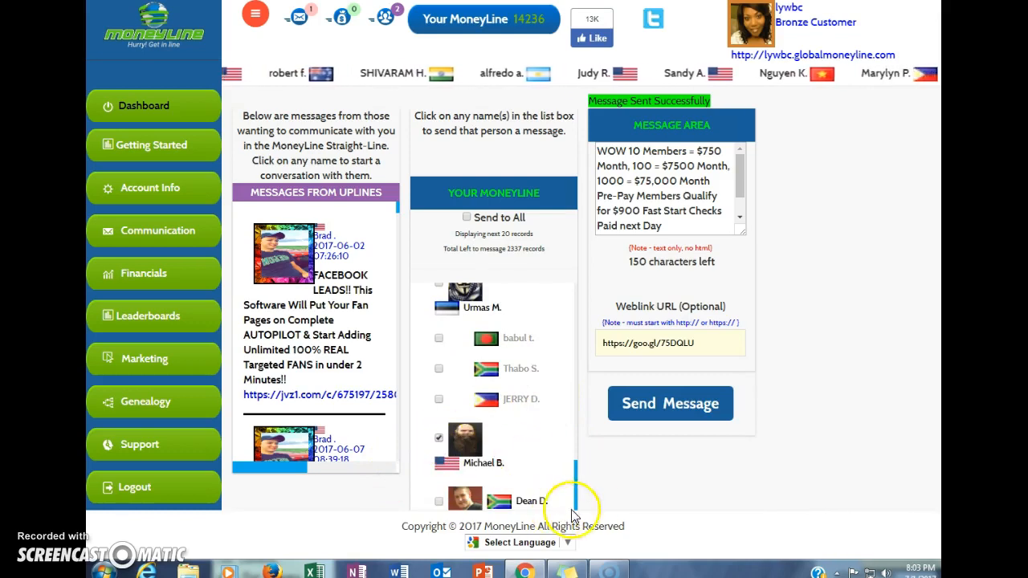
pyautogui.moveTo(670, 403)
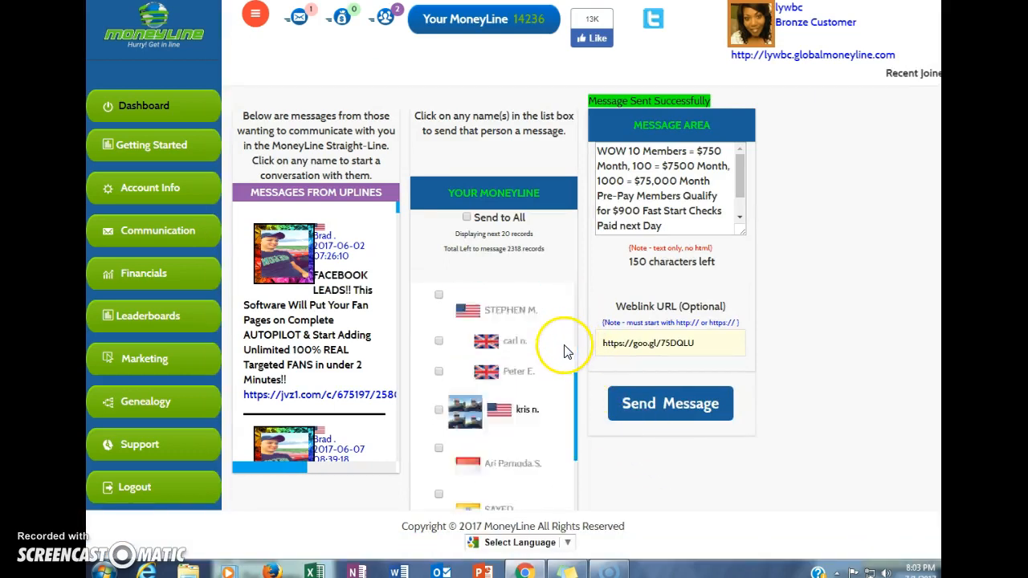
pyautogui.scroll(-3)
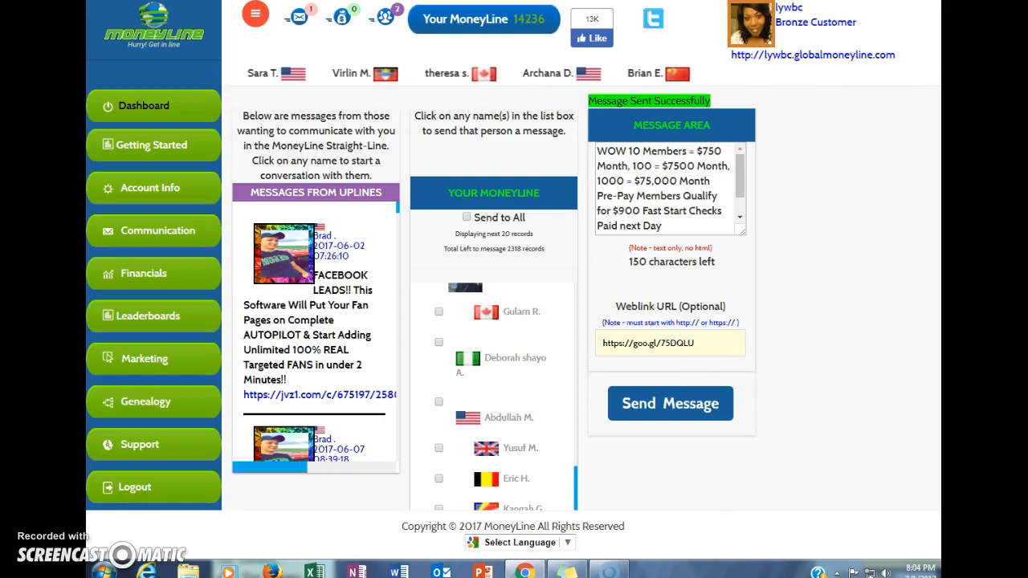
pyautogui.moveTo(428, 54)
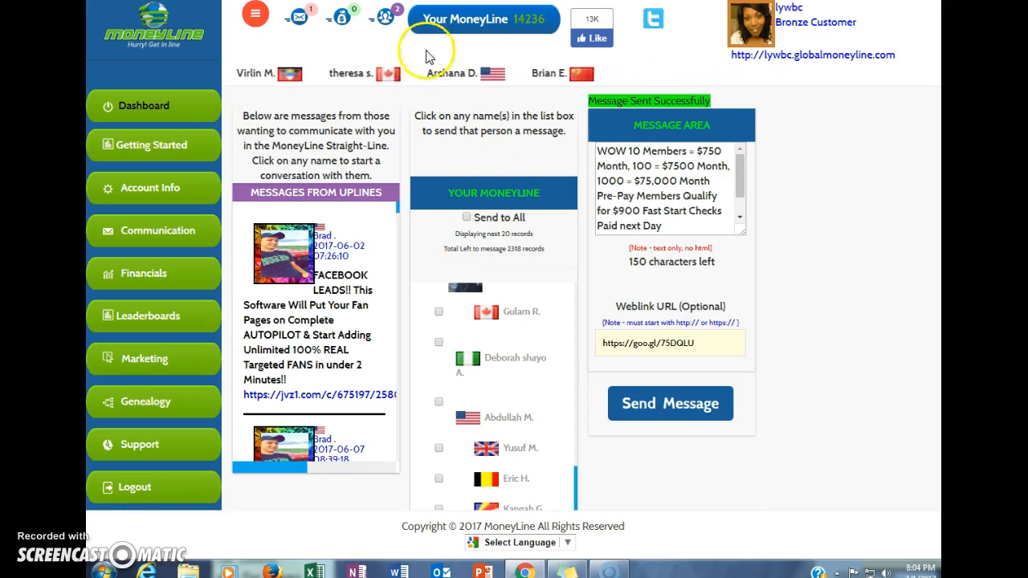